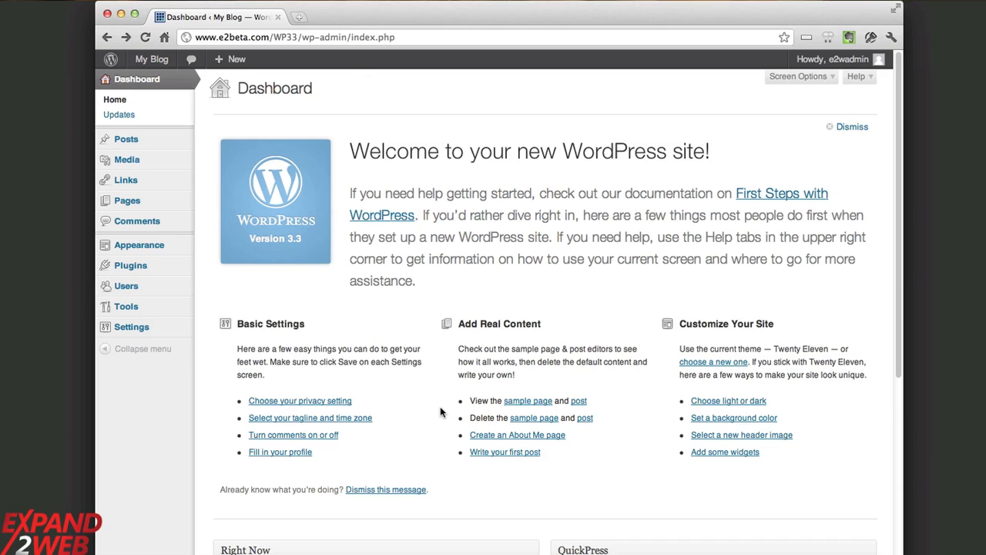
mouse_move(398, 148)
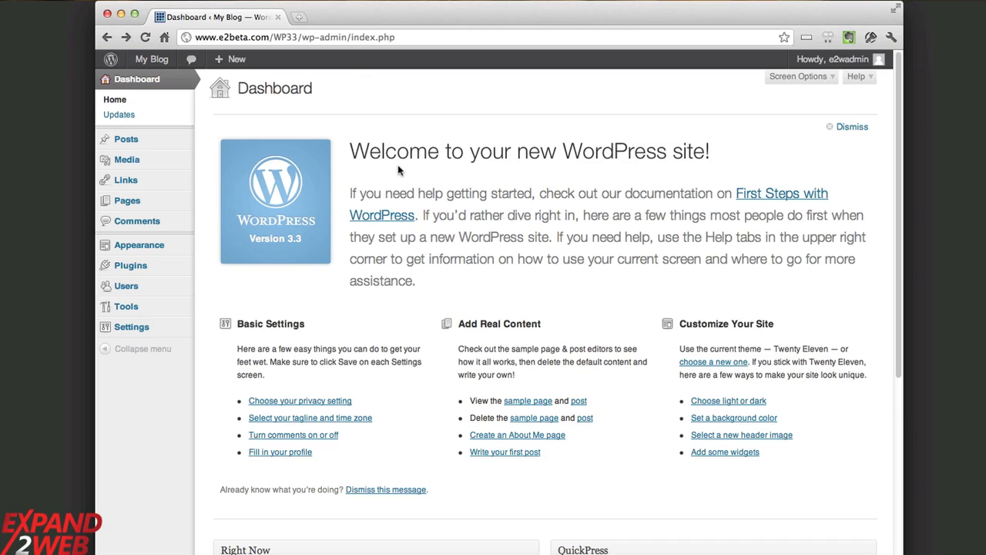
mouse_move(410, 200)
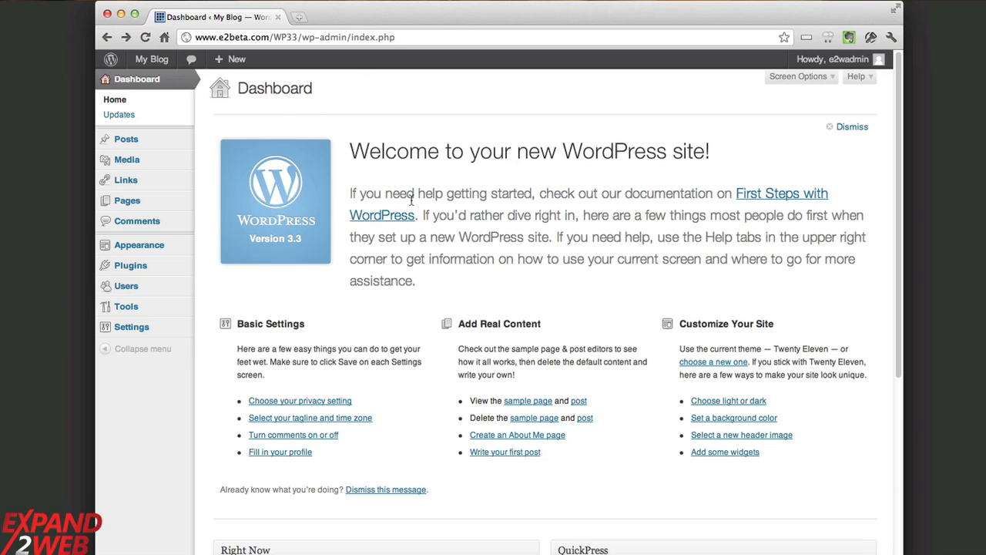
mouse_move(290, 377)
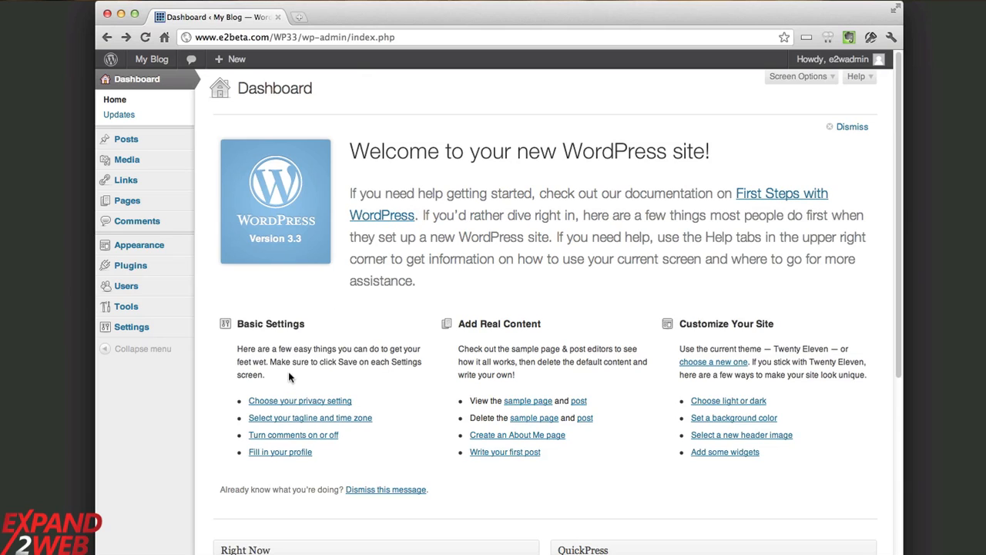
mouse_move(491, 345)
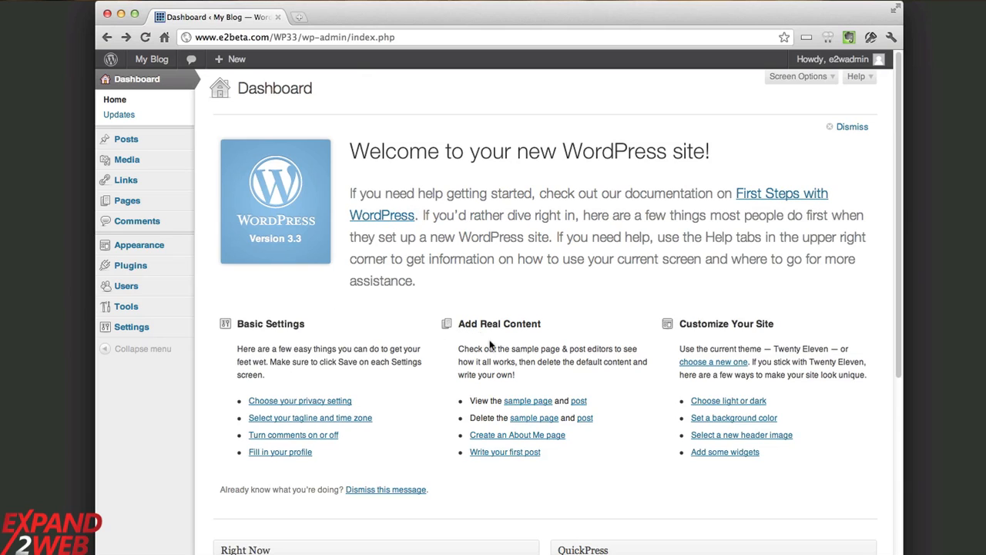
mouse_move(650, 345)
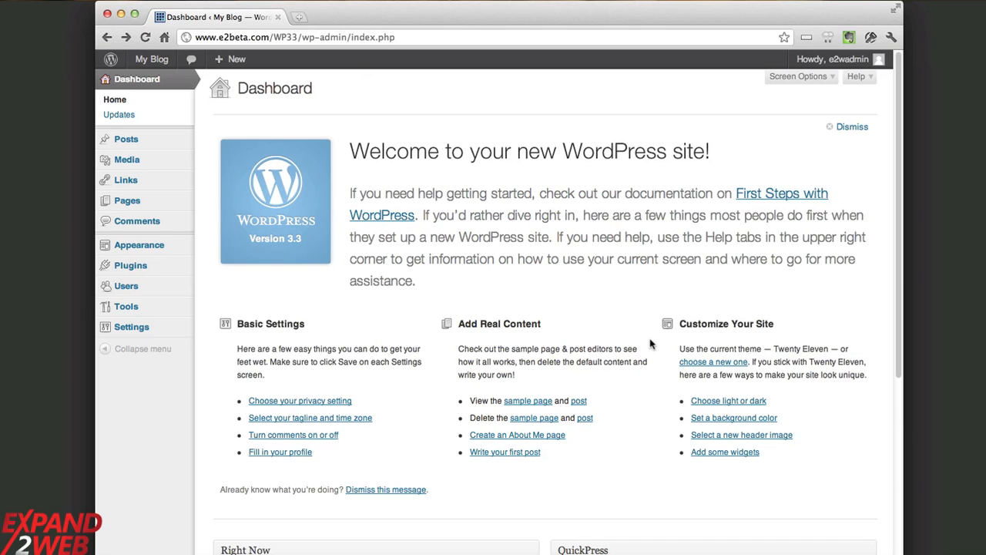
mouse_move(583, 333)
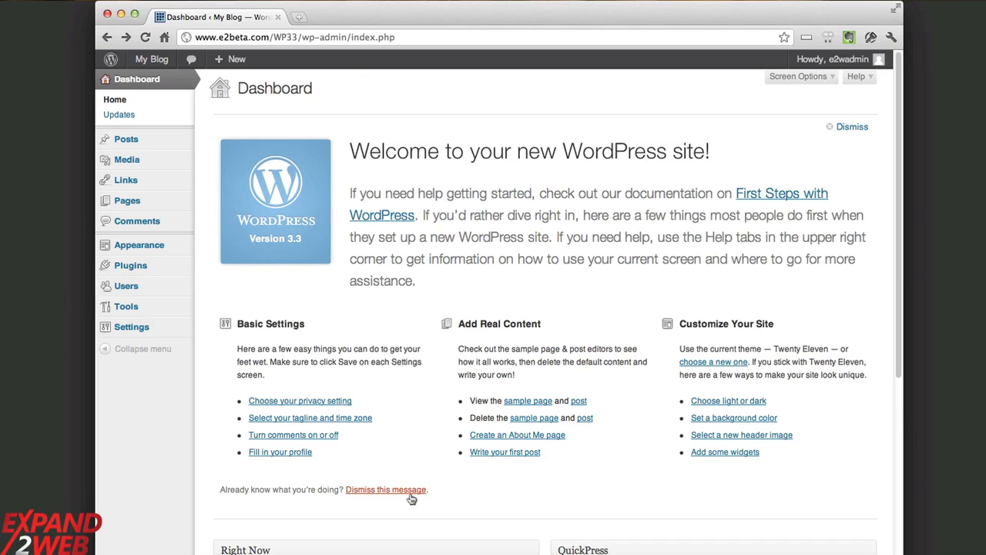
mouse_move(379, 304)
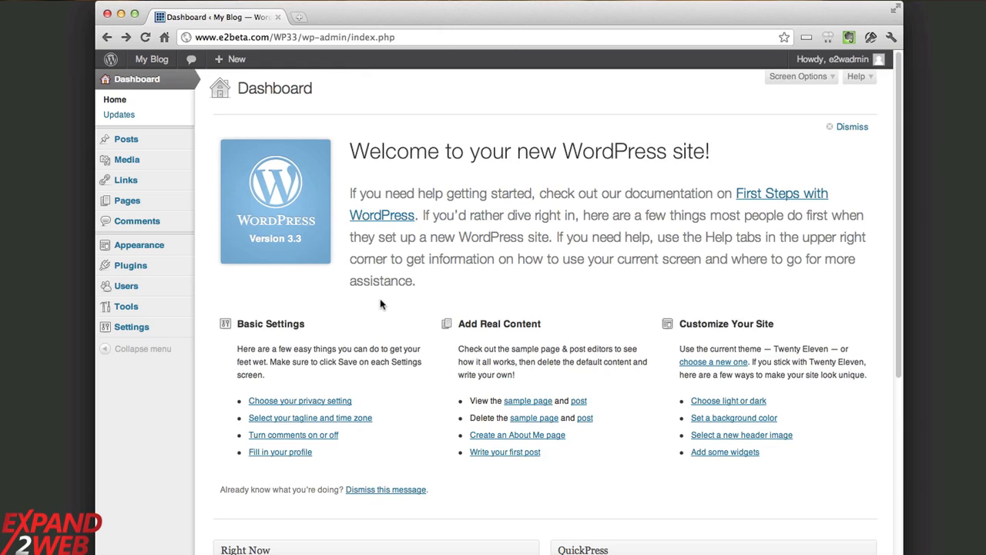
mouse_move(367, 274)
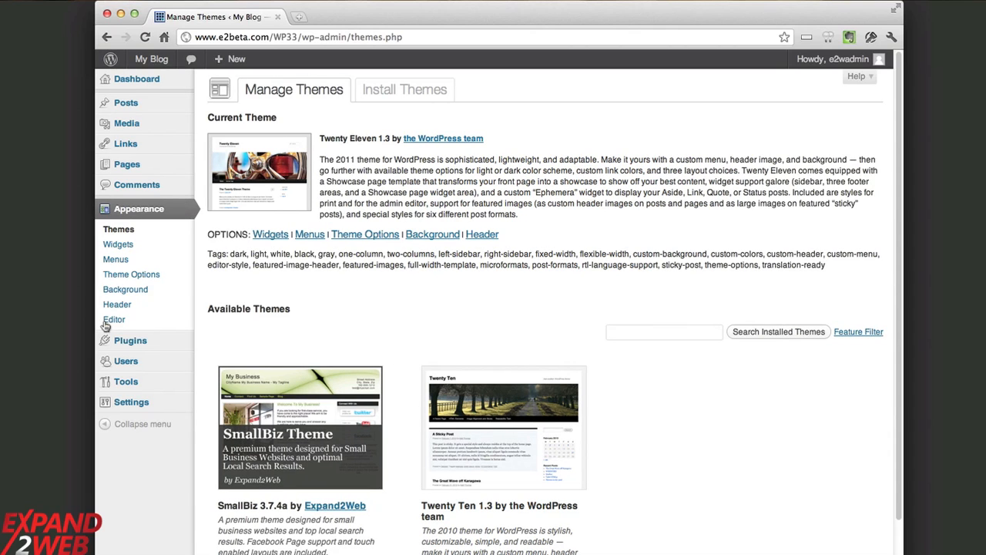
mouse_move(114, 319)
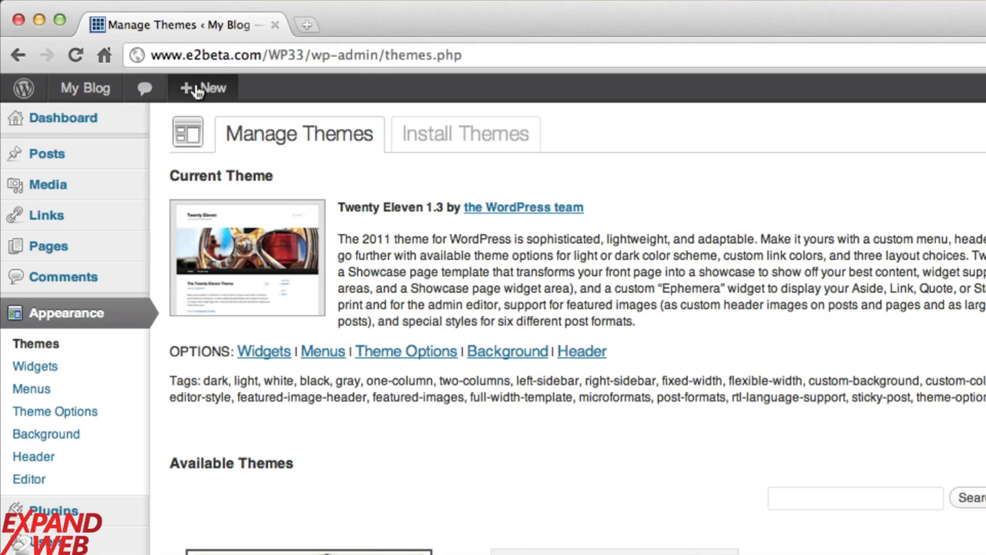
Show the admin bar's + New choices (Post, Media, Link, Page, User)
left_click(203, 88)
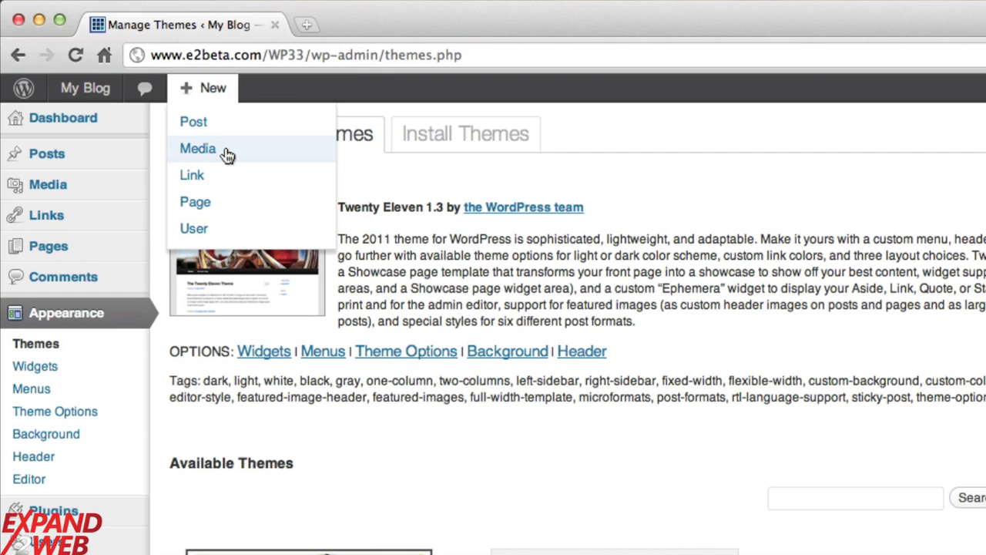
mouse_move(218, 184)
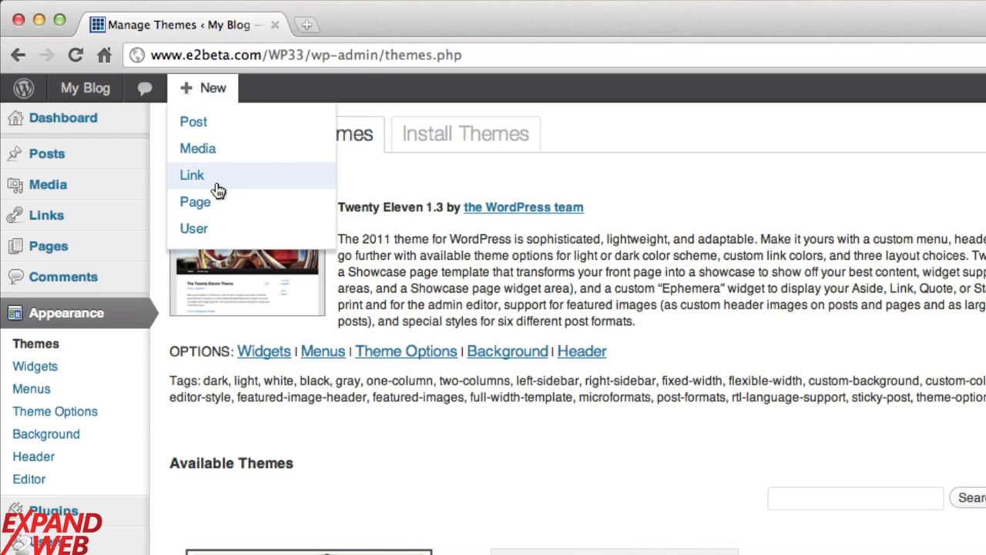
mouse_move(222, 198)
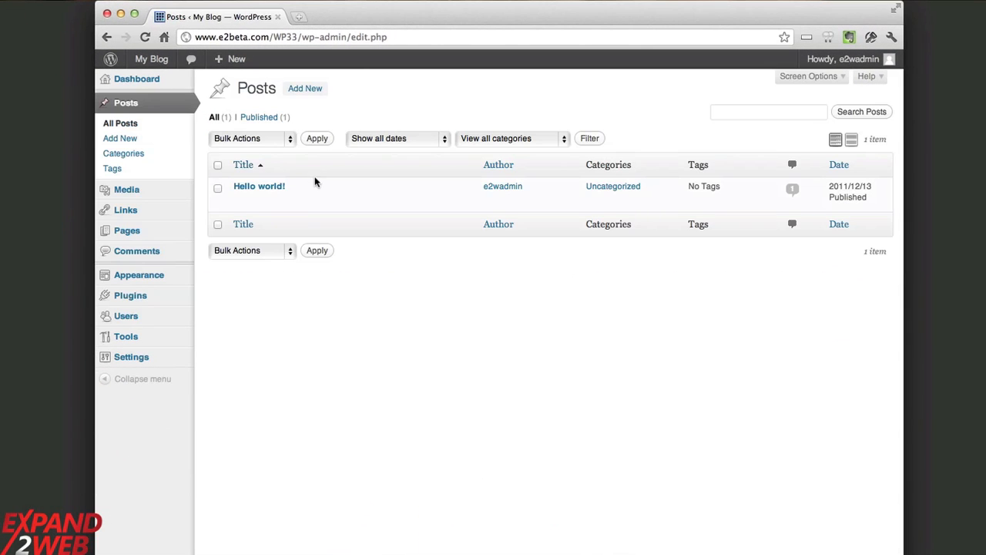
Bring the Hello world! post into the post editor from the Posts list
left_click(259, 185)
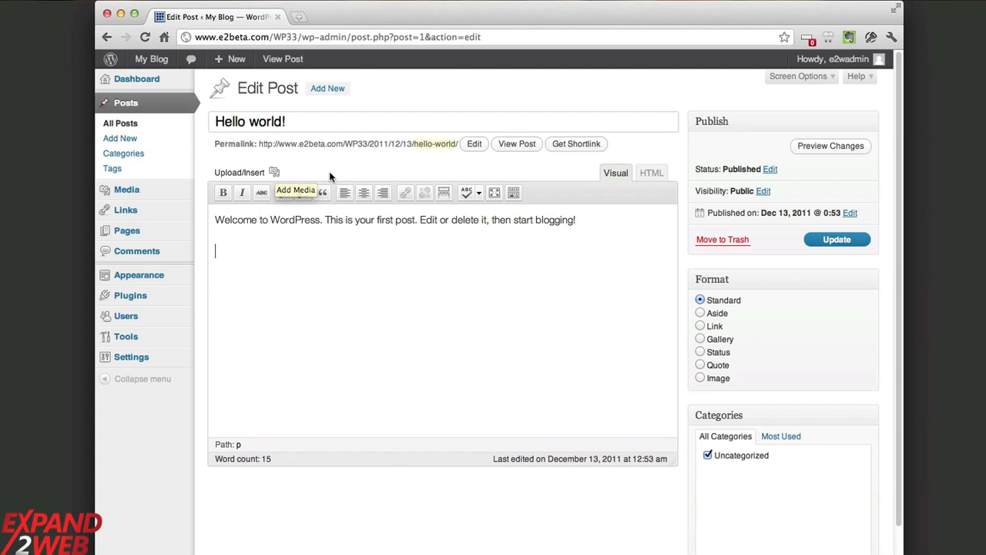
mouse_move(274, 172)
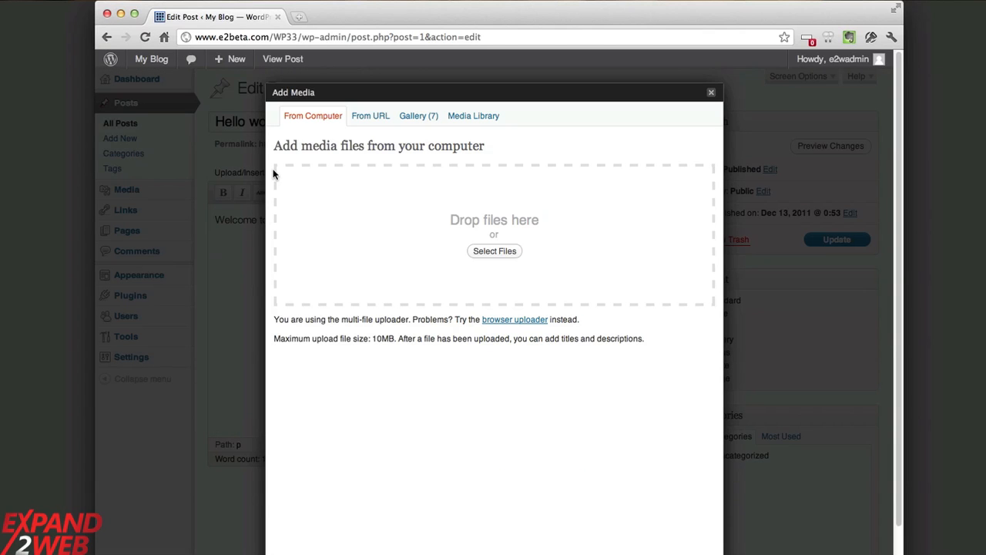
mouse_move(463, 242)
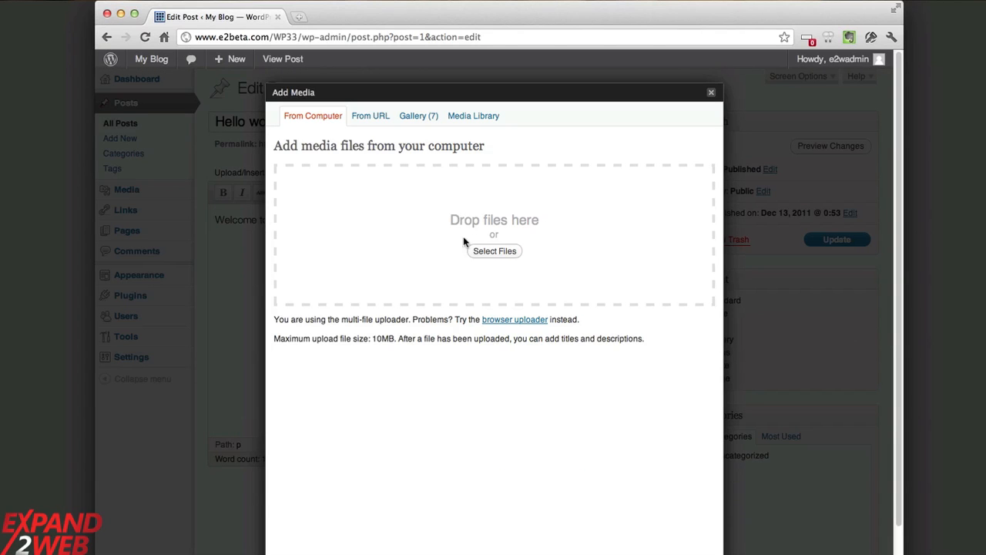
mouse_move(493, 255)
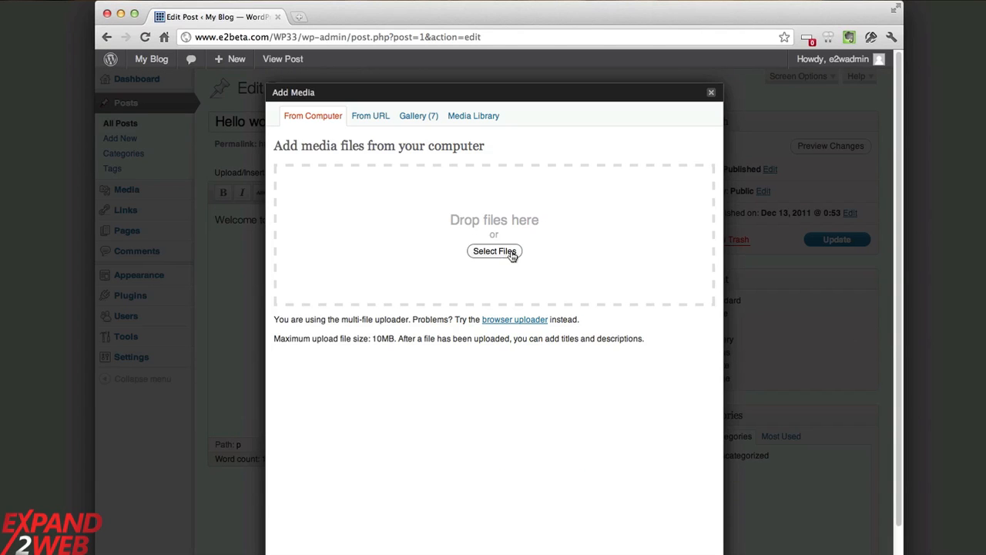
Start selecting files to upload in the post's Add Media window
left_click(493, 251)
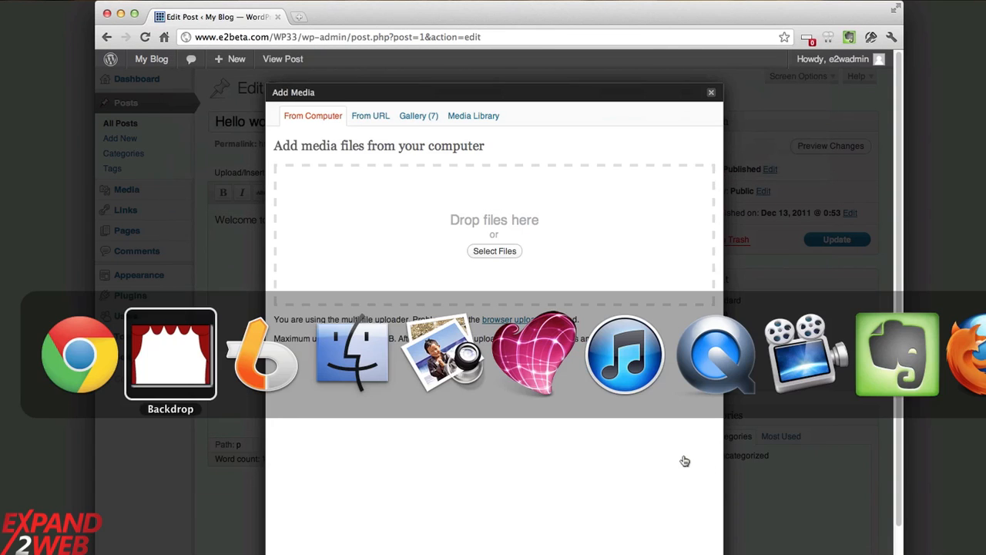
Select all six photos in Finder's pics folder for upload to the post
left_click(493, 249)
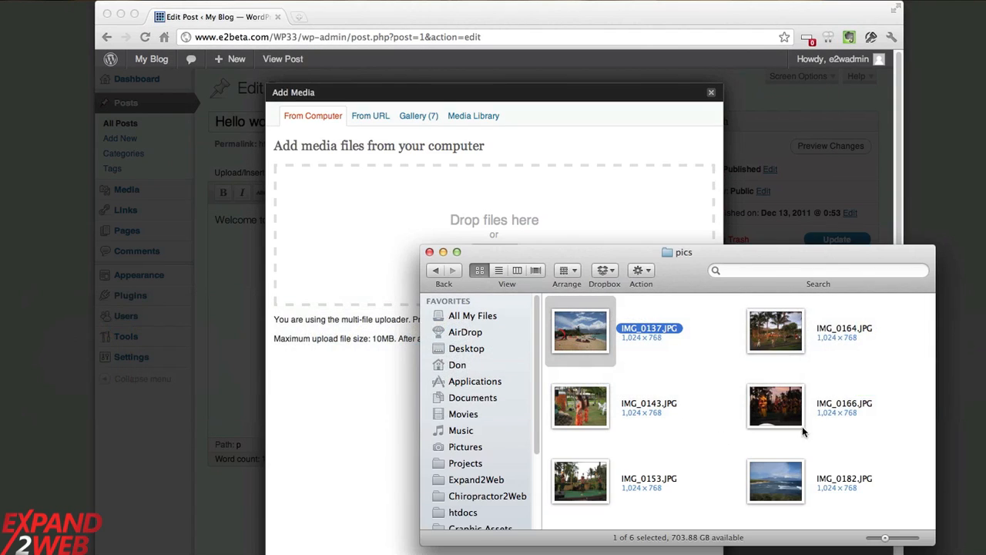
key("cmd+a")
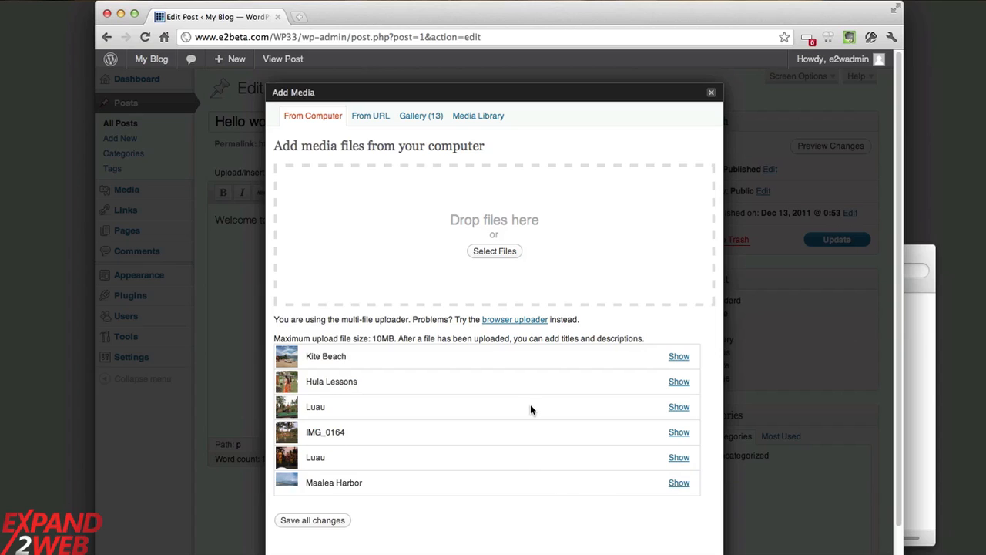
mouse_move(311, 521)
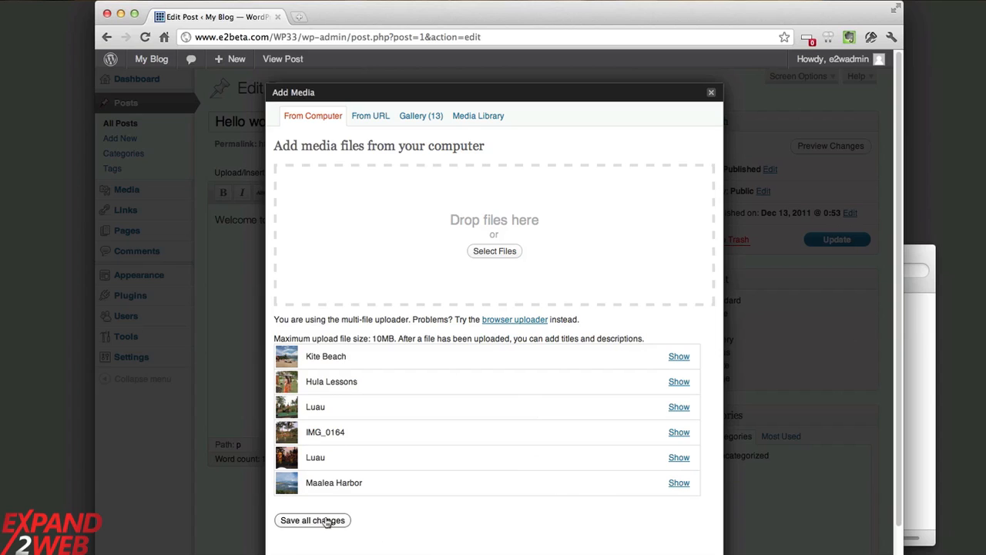
Insert the Maalea Harbor photo below the welcome text of Hello world!
left_click(677, 483)
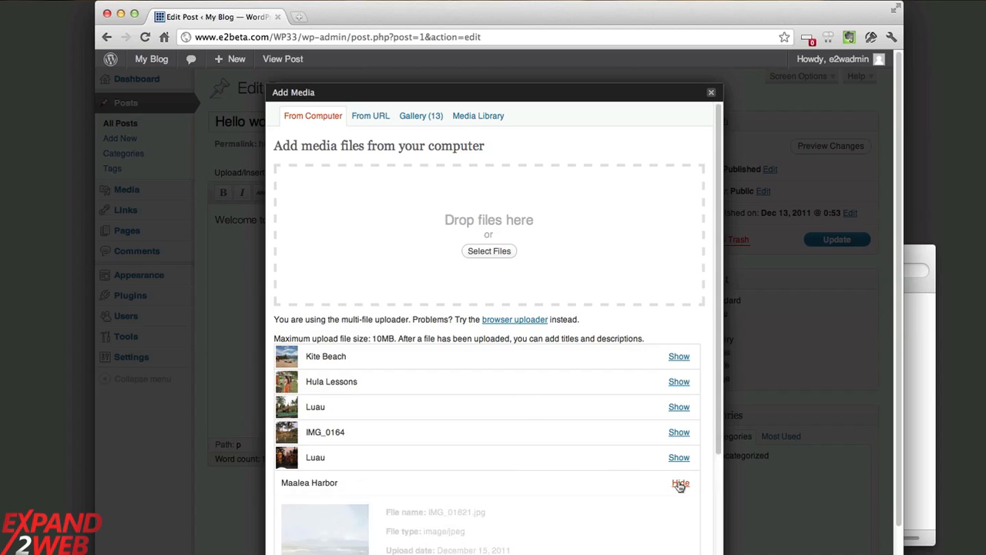
left_click(677, 482)
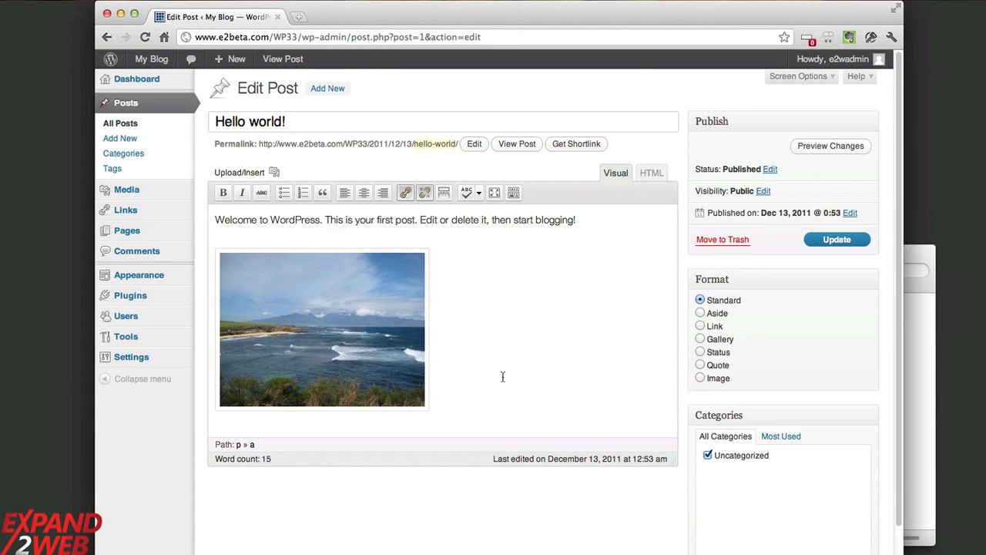
Update the Hello world! post so the Maalea Harbor photo is saved
left_click(835, 239)
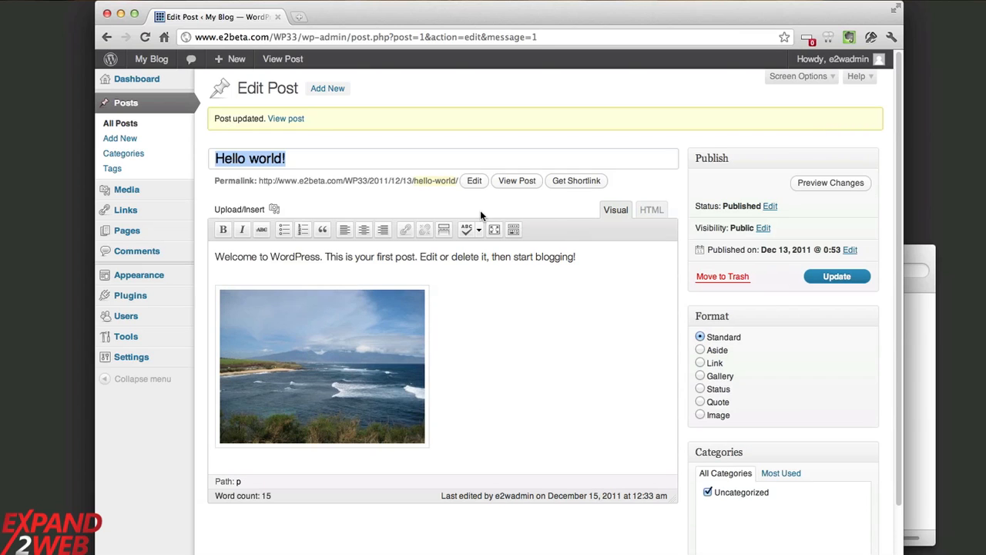
mouse_move(450, 206)
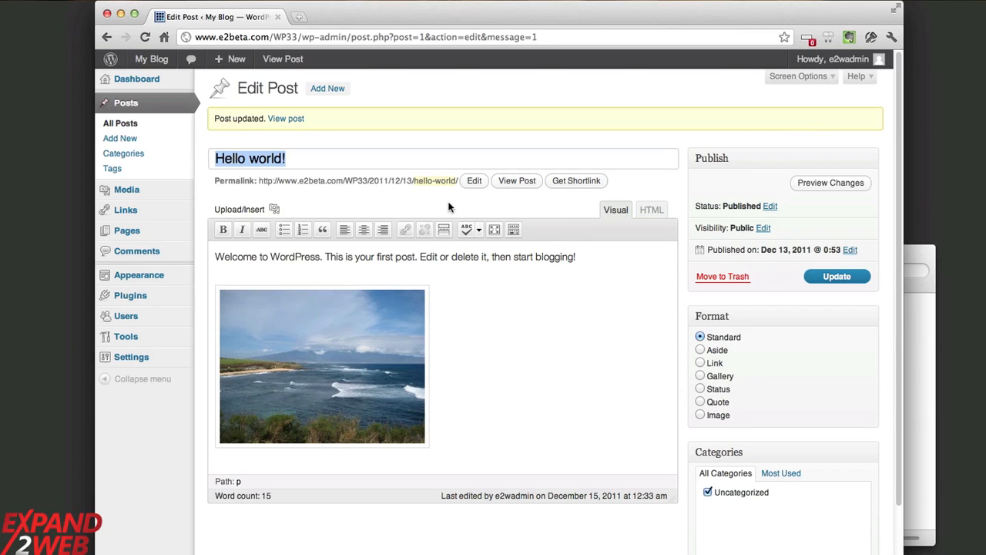
mouse_move(804, 119)
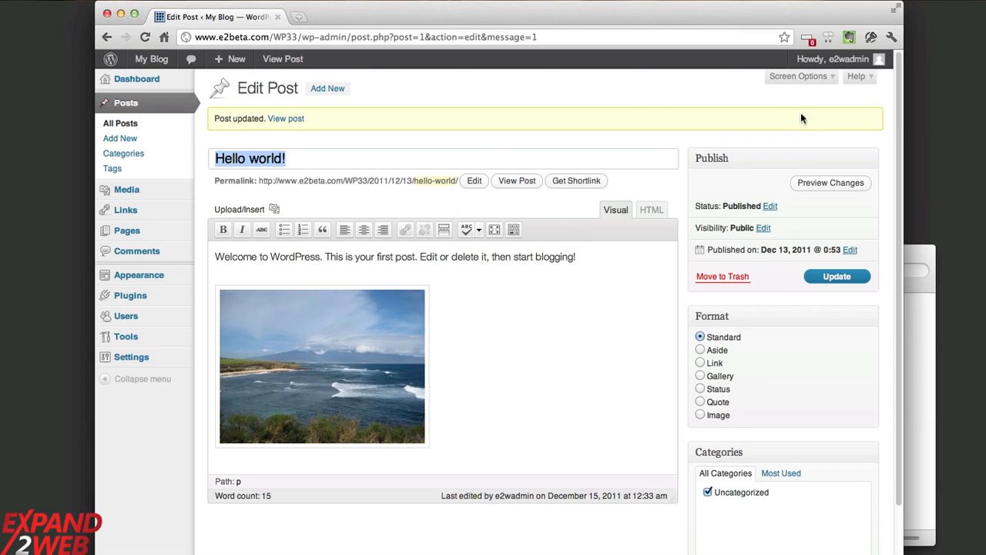
mouse_move(893, 151)
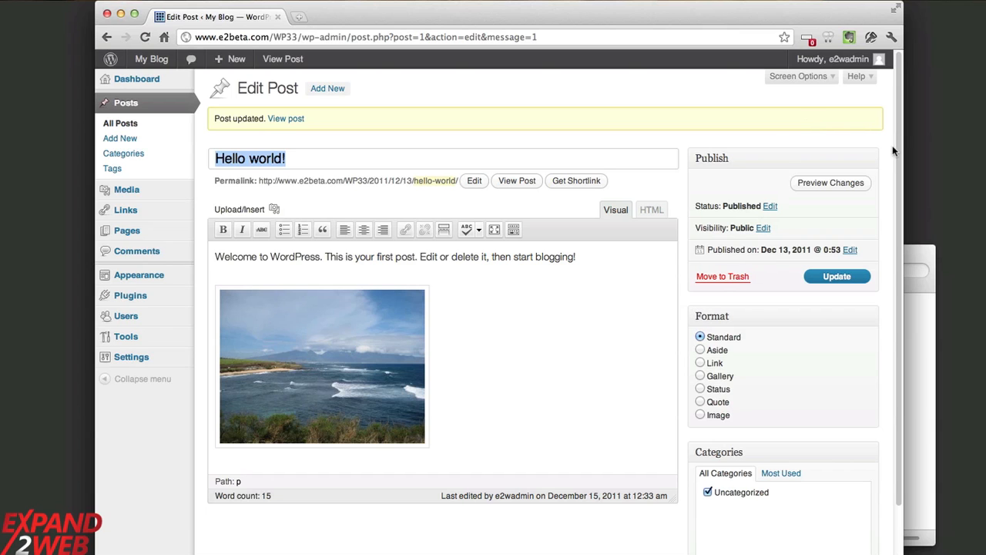
scroll("down", 3)
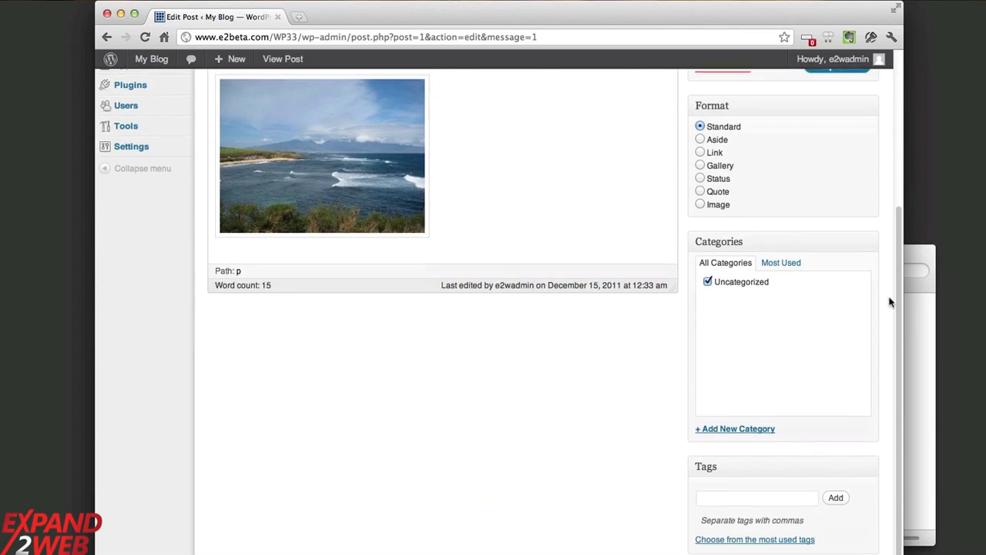
scroll("up", 3)
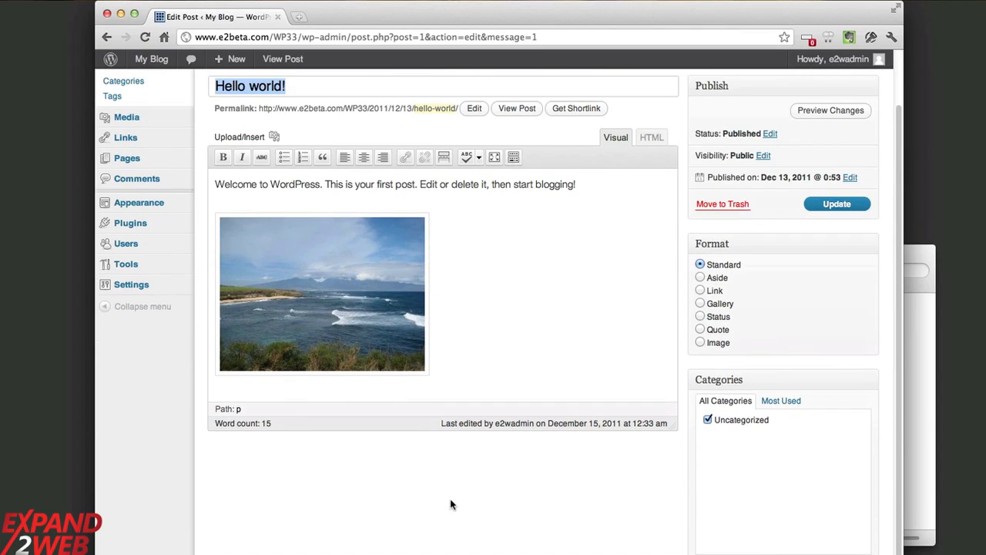
scroll("down", 3)
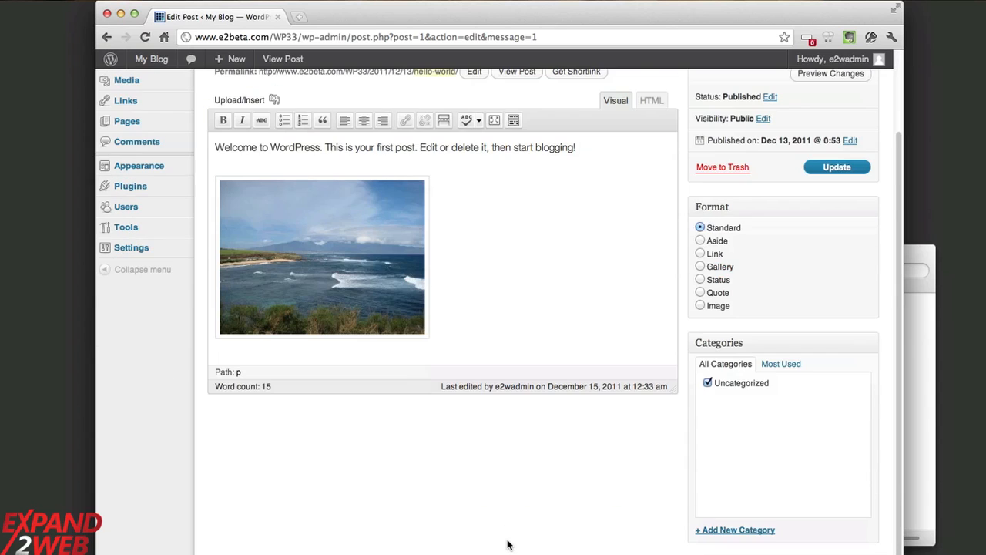
scroll("up", 3)
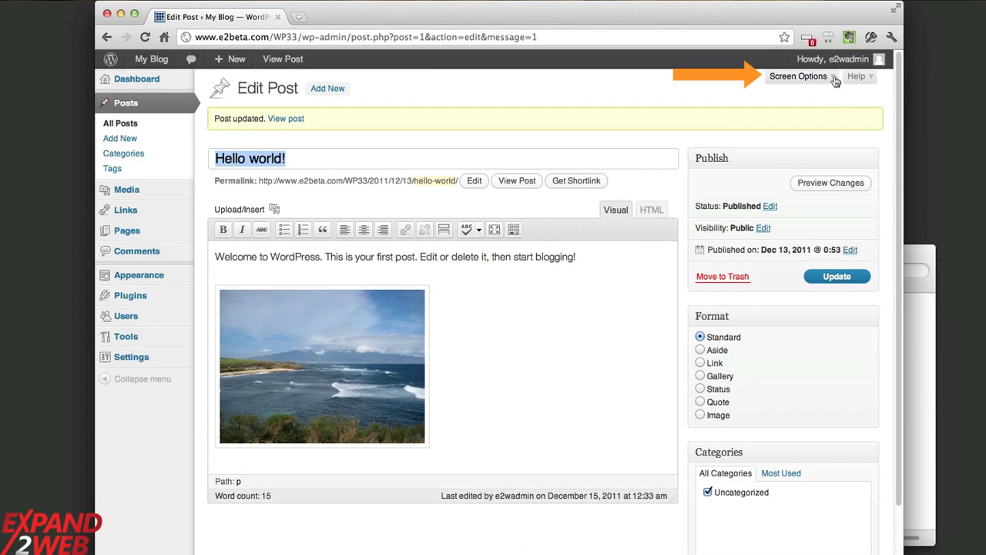
Enable the Discussion box via Screen Options and view it below the post body
left_click(798, 75)
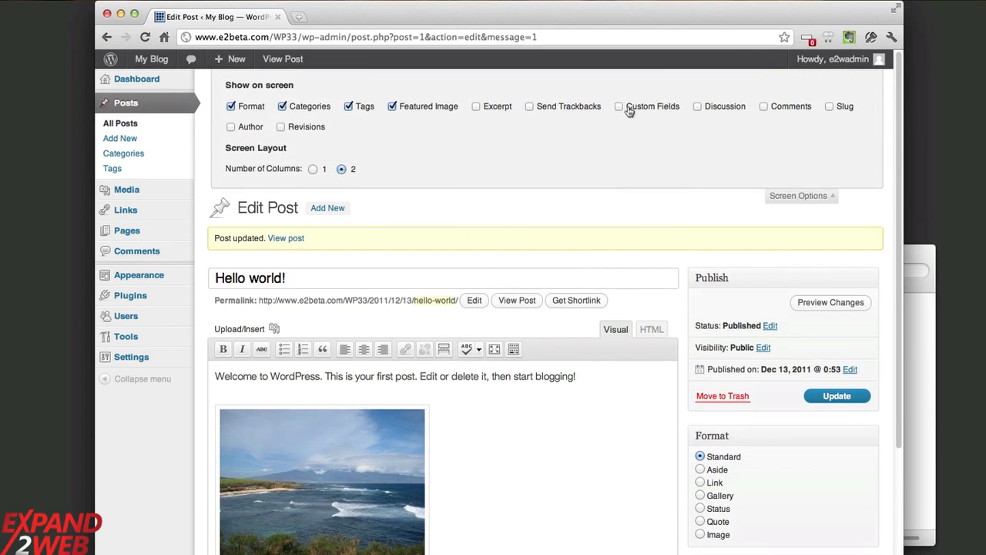
mouse_move(505, 117)
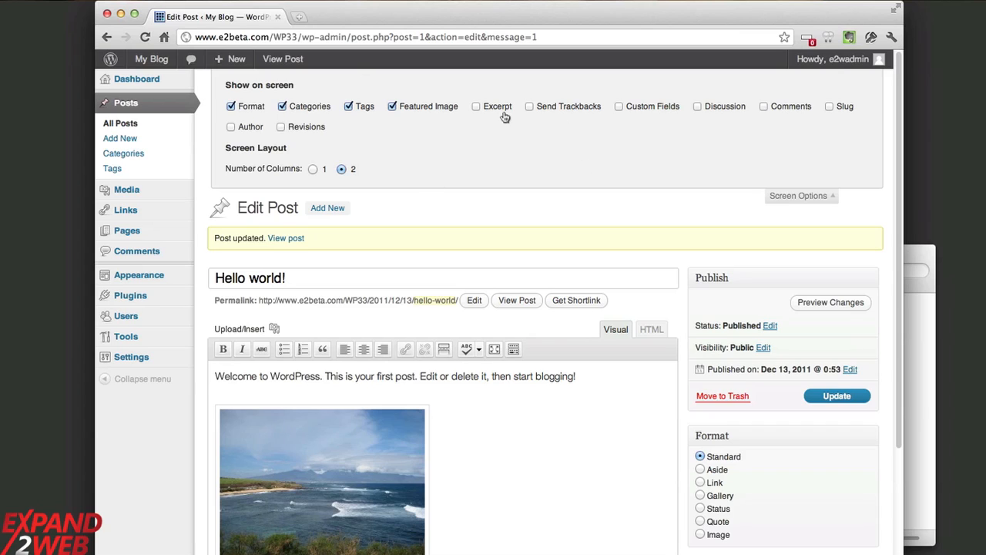
mouse_move(499, 123)
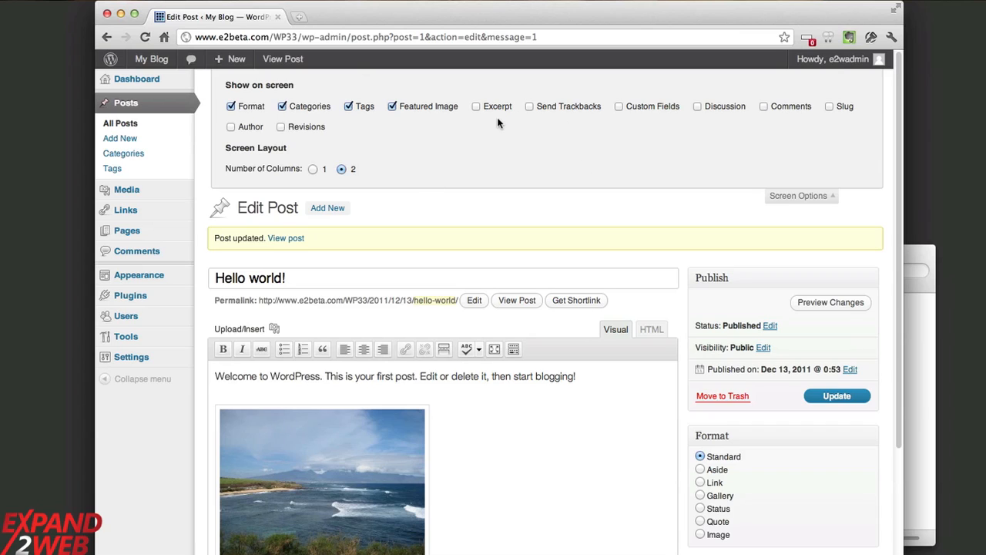
left_click(696, 104)
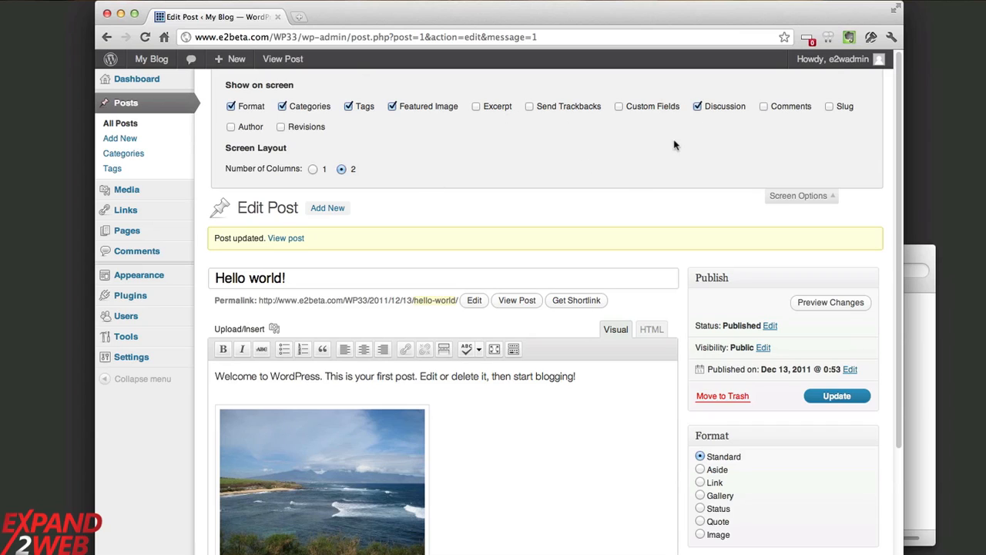
left_click(798, 194)
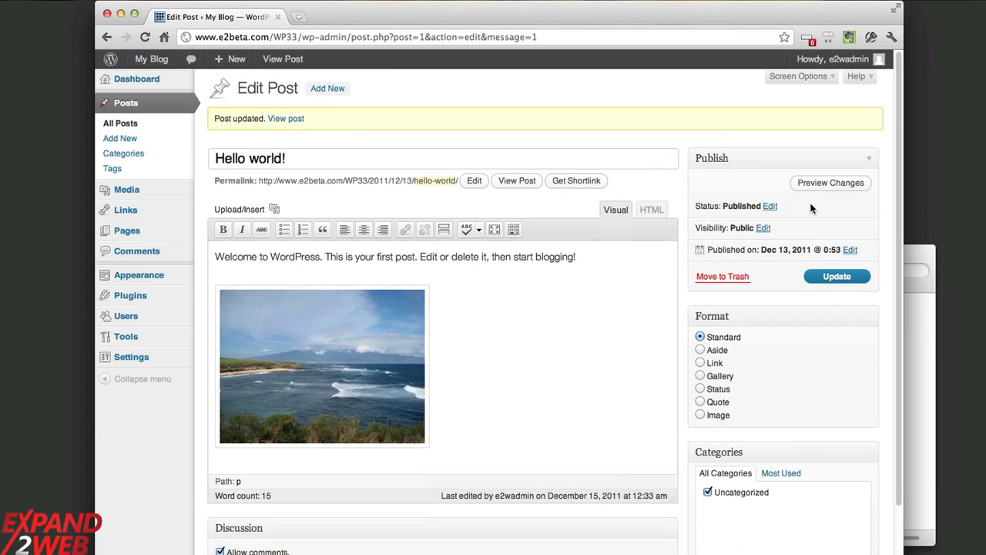
scroll("down", 3)
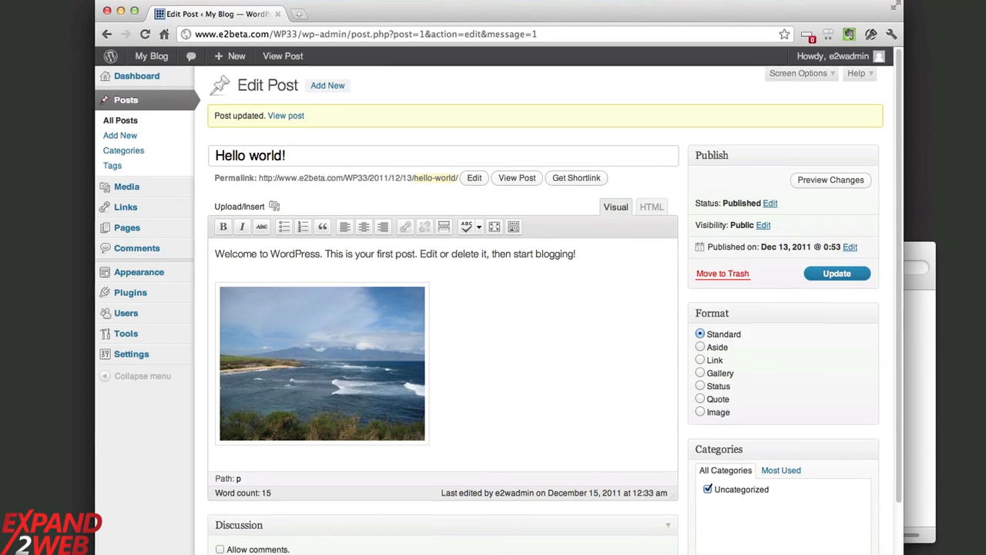
scroll("down", 3)
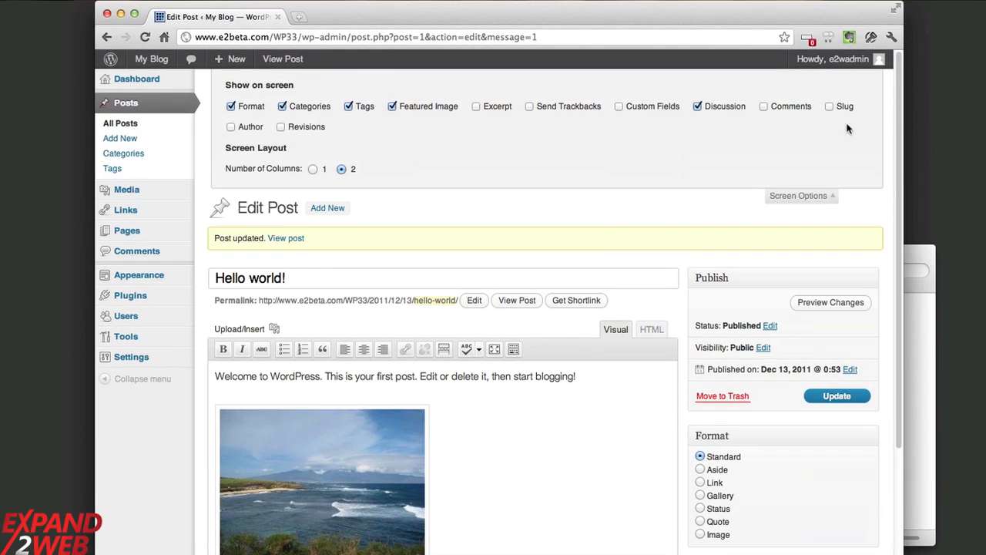
mouse_move(548, 154)
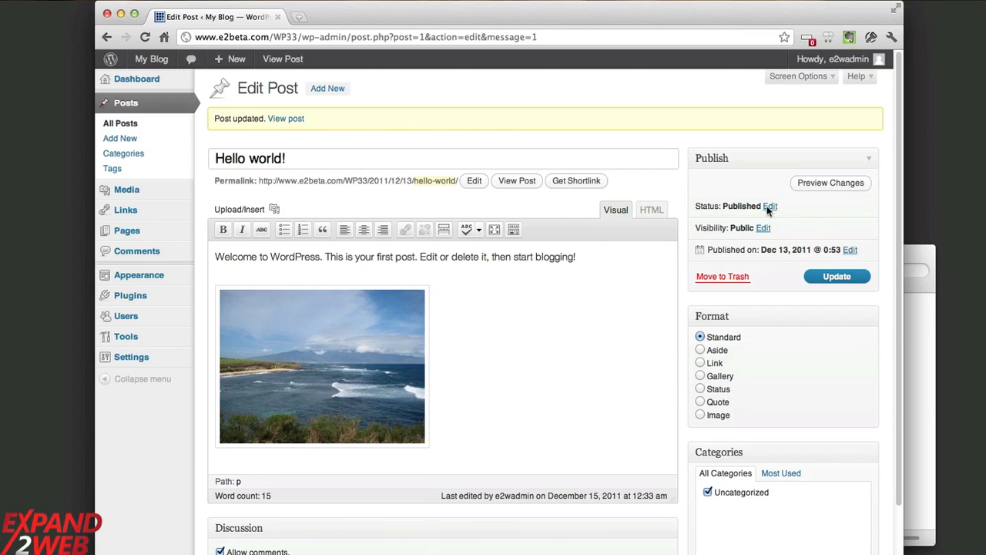
mouse_move(478, 176)
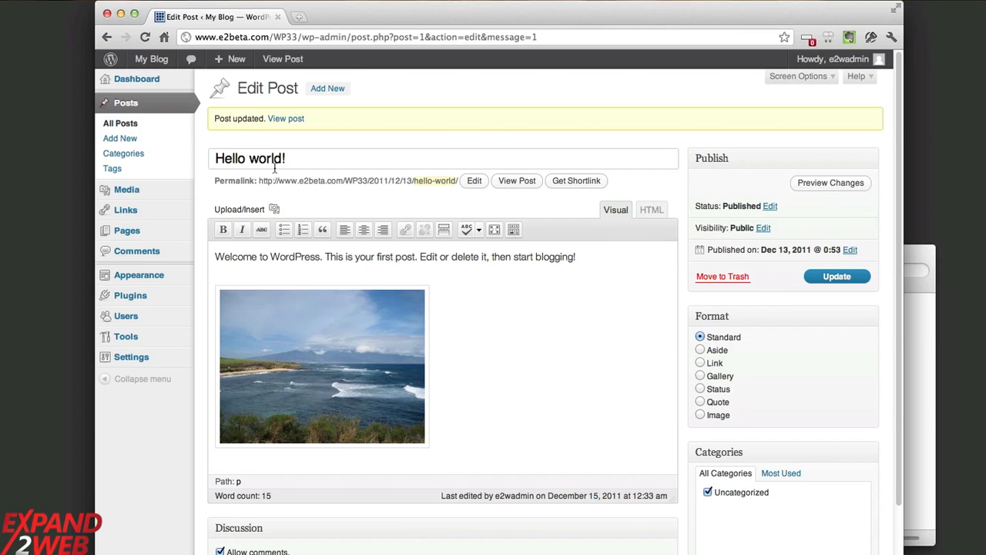
left_click(837, 276)
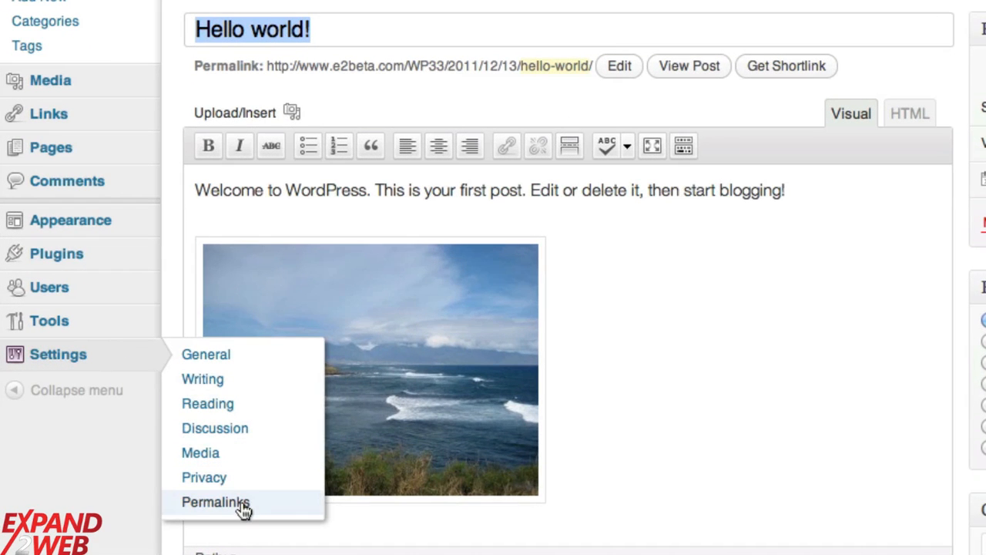
Choose the Post name permalink structure in Settings > Permalinks
left_click(215, 502)
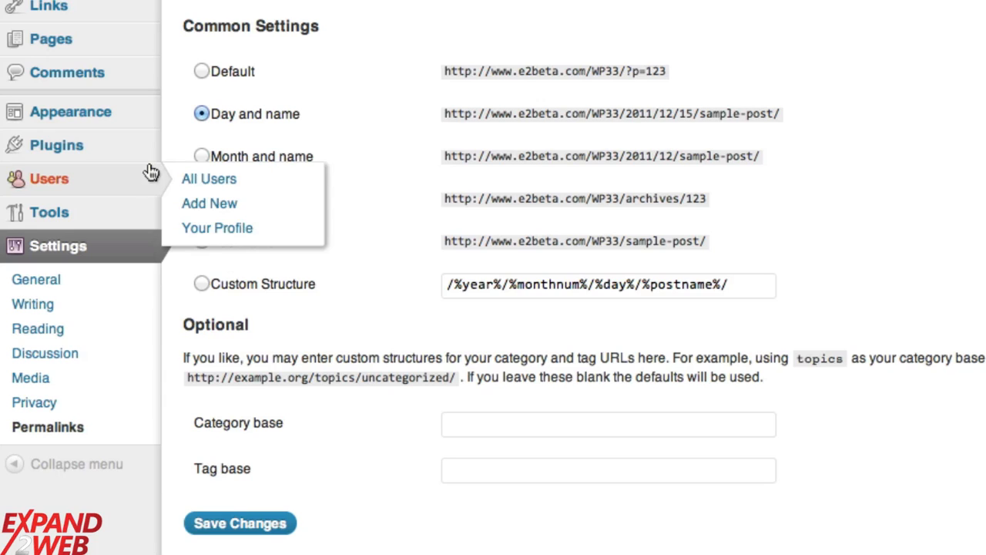
left_click(200, 241)
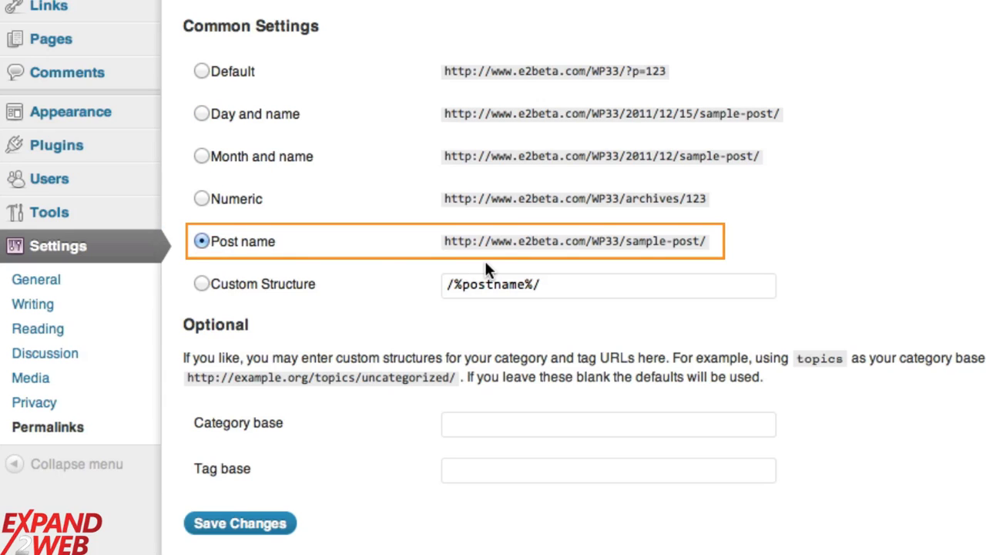
mouse_move(531, 265)
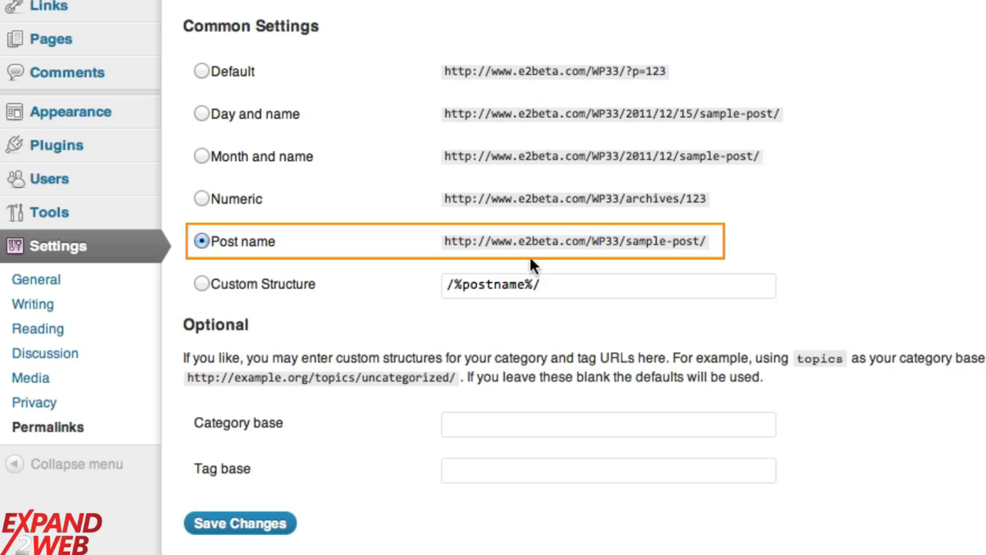
mouse_move(573, 287)
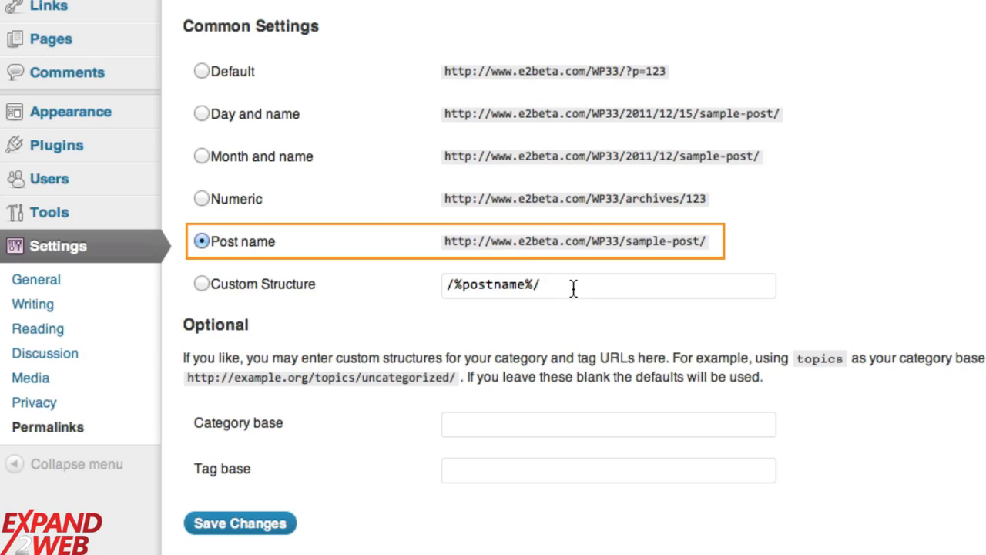
mouse_move(539, 277)
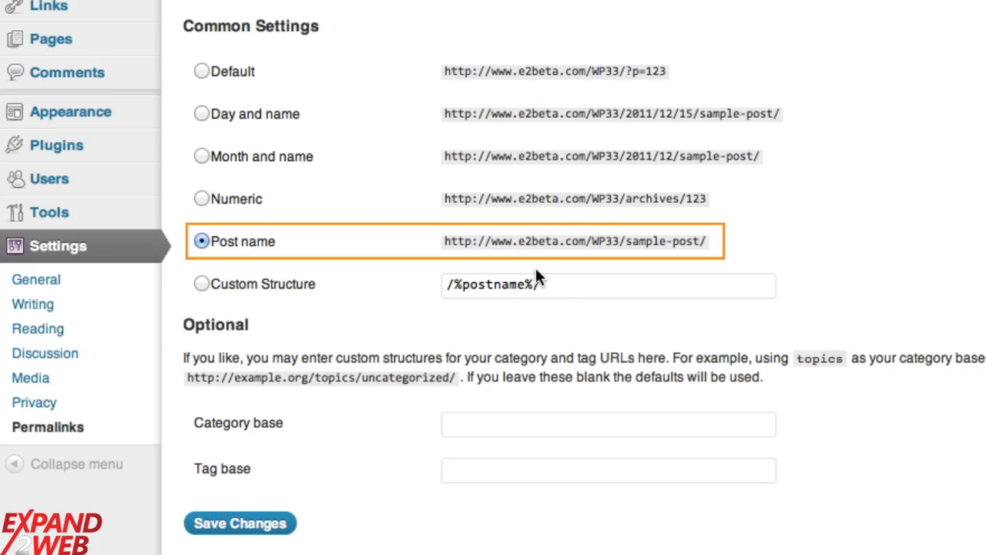
mouse_move(638, 238)
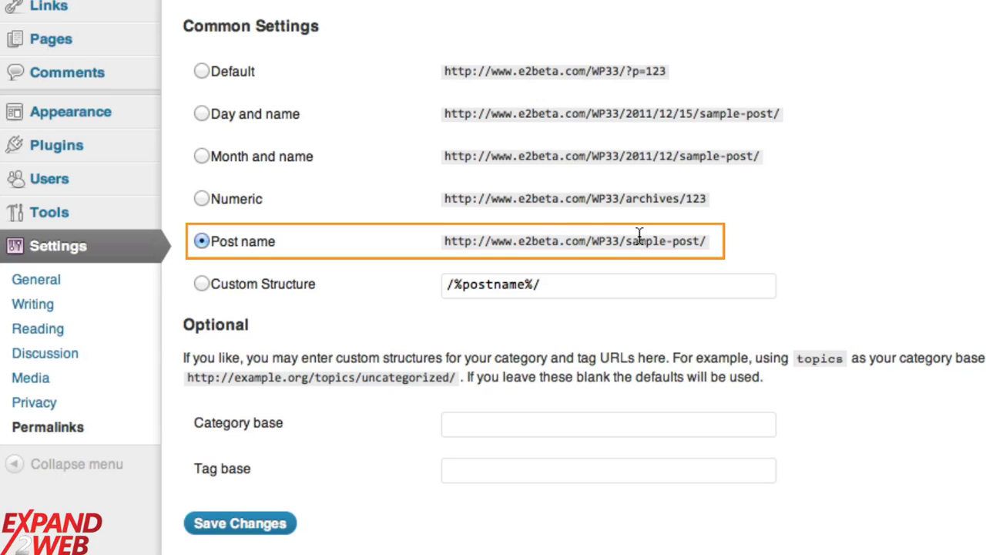
scroll("up", 3)
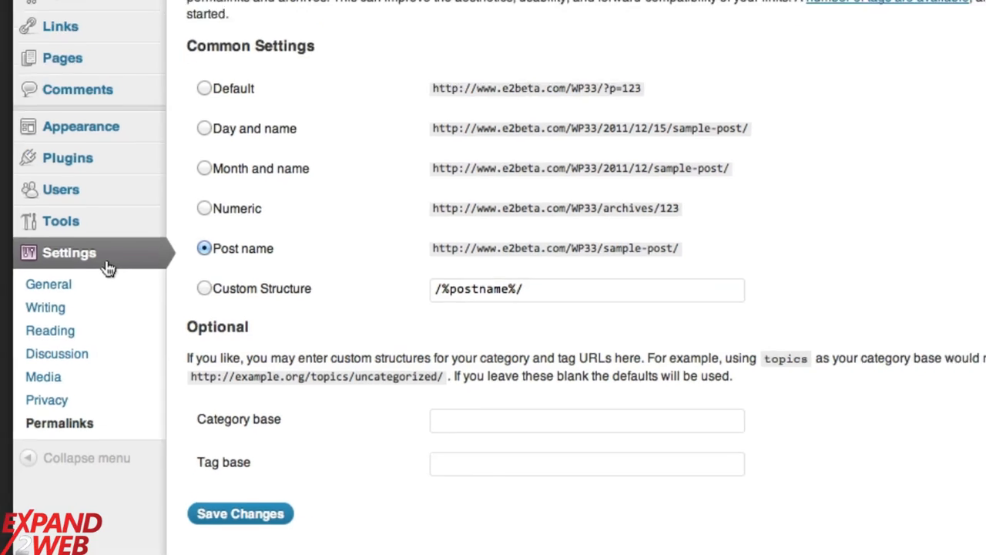
Visit the live My Blog home page, then return to the admin Dashboard
left_click(135, 79)
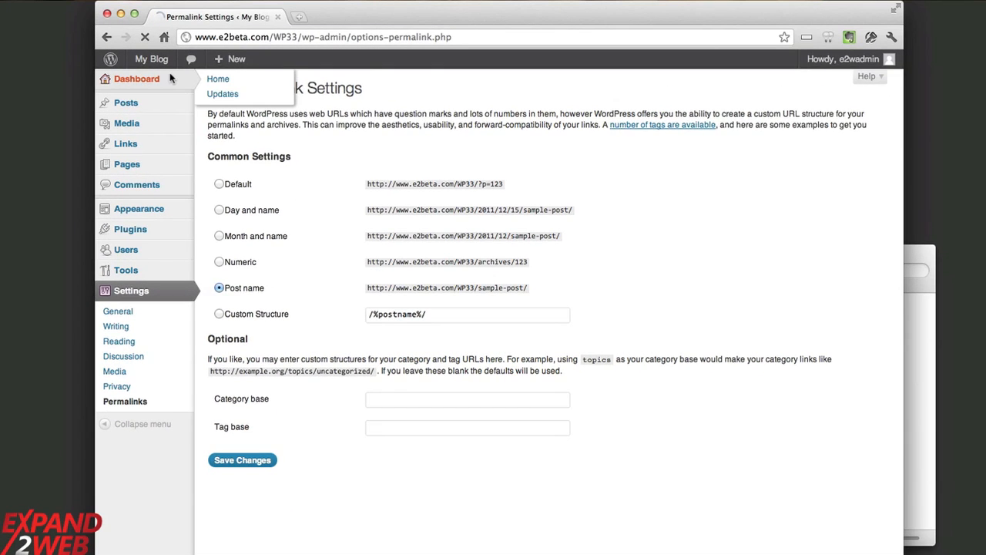
left_click(217, 78)
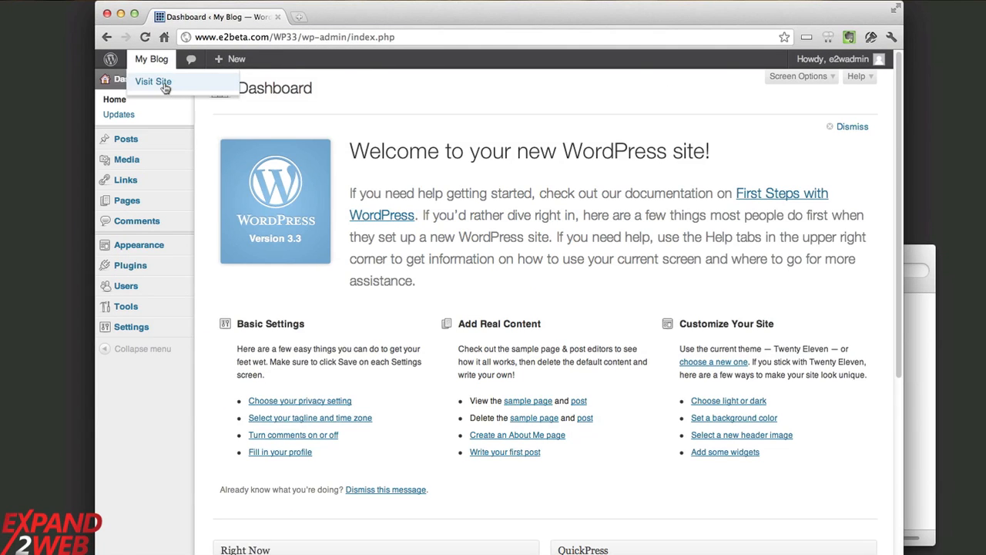
left_click(153, 80)
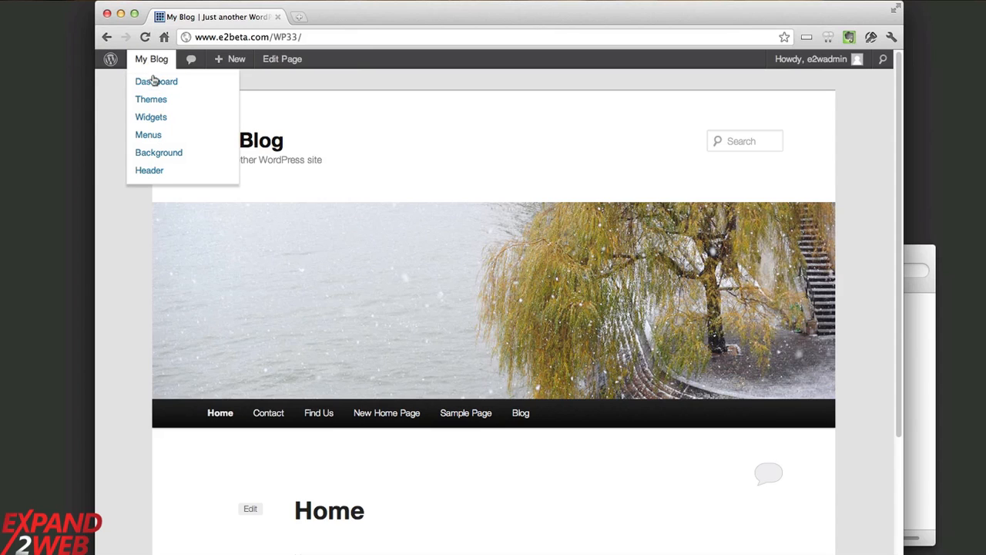
left_click(157, 80)
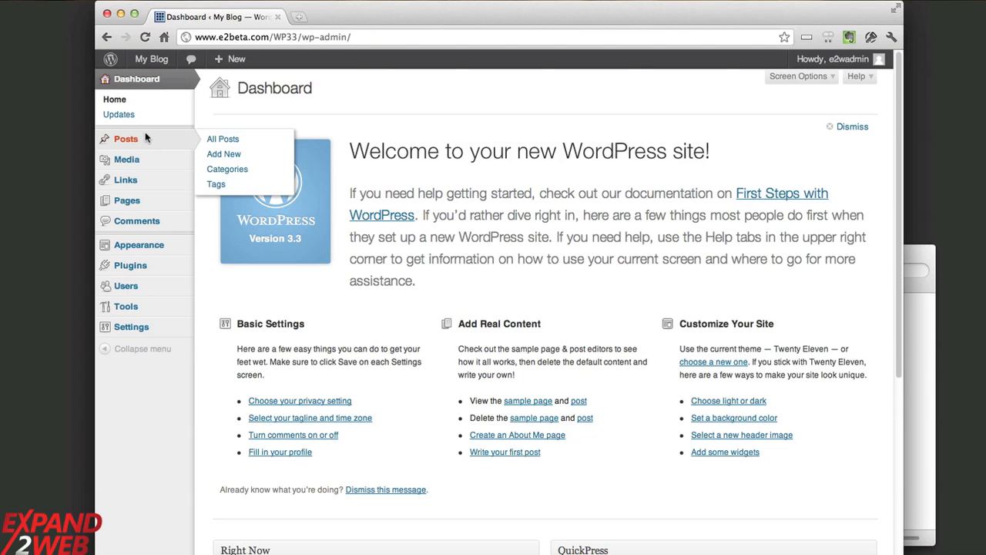
mouse_move(136, 137)
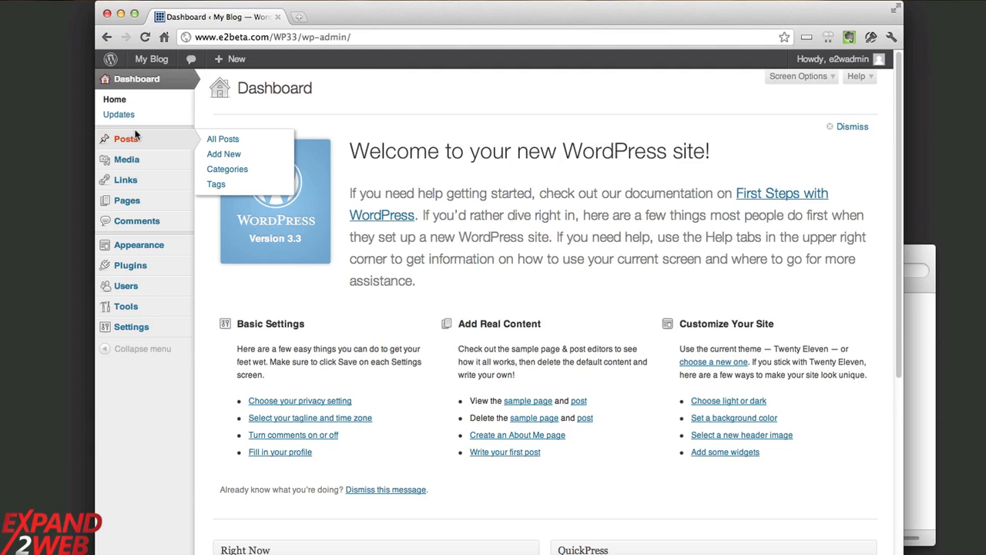